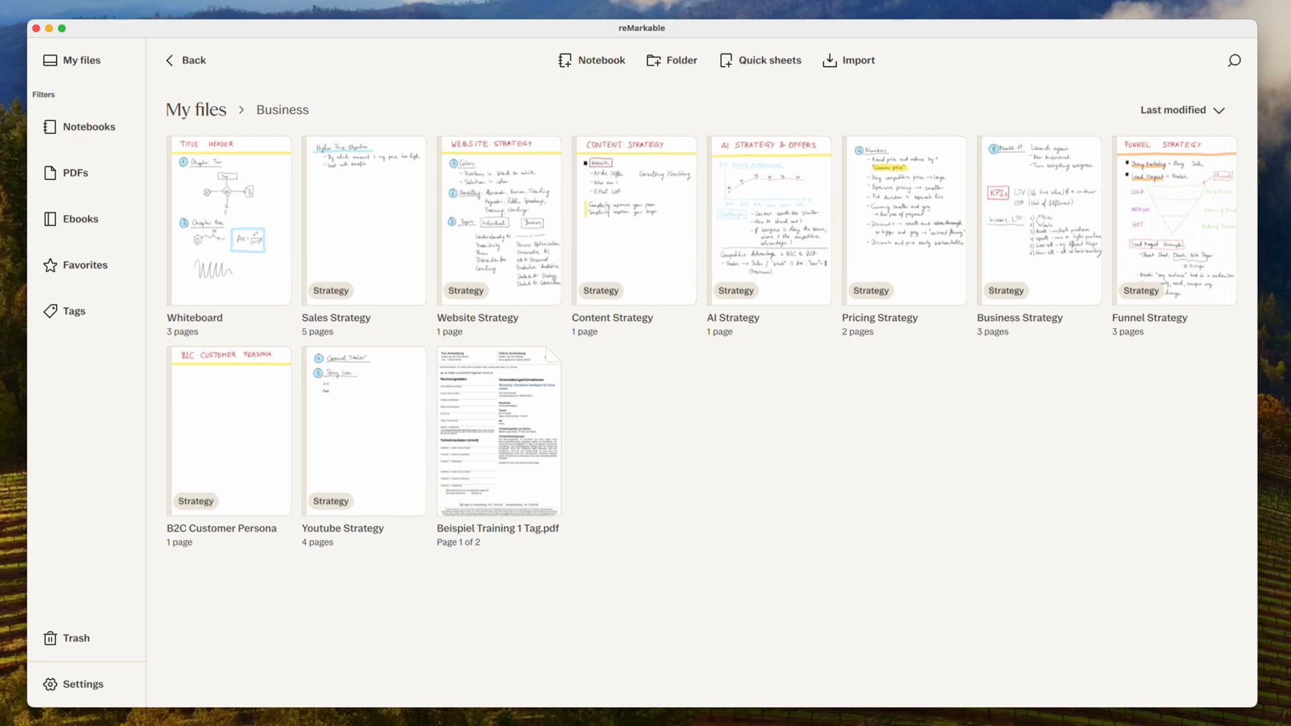
Step: Open the Whiteboard notebook in the Business folder to view its handwritten pages
left_click(602, 706)
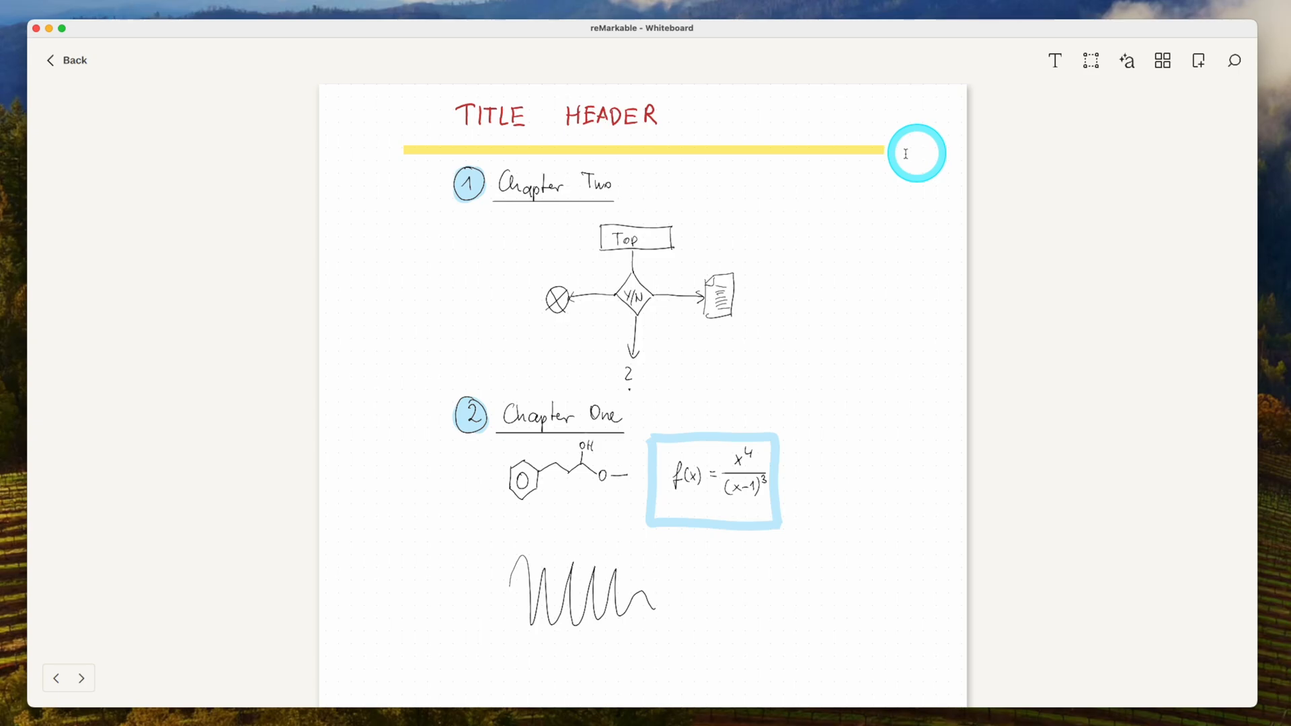
Step: Return to My files and start exporting the Whiteboard notebook as a PDF
left_click(66, 61)
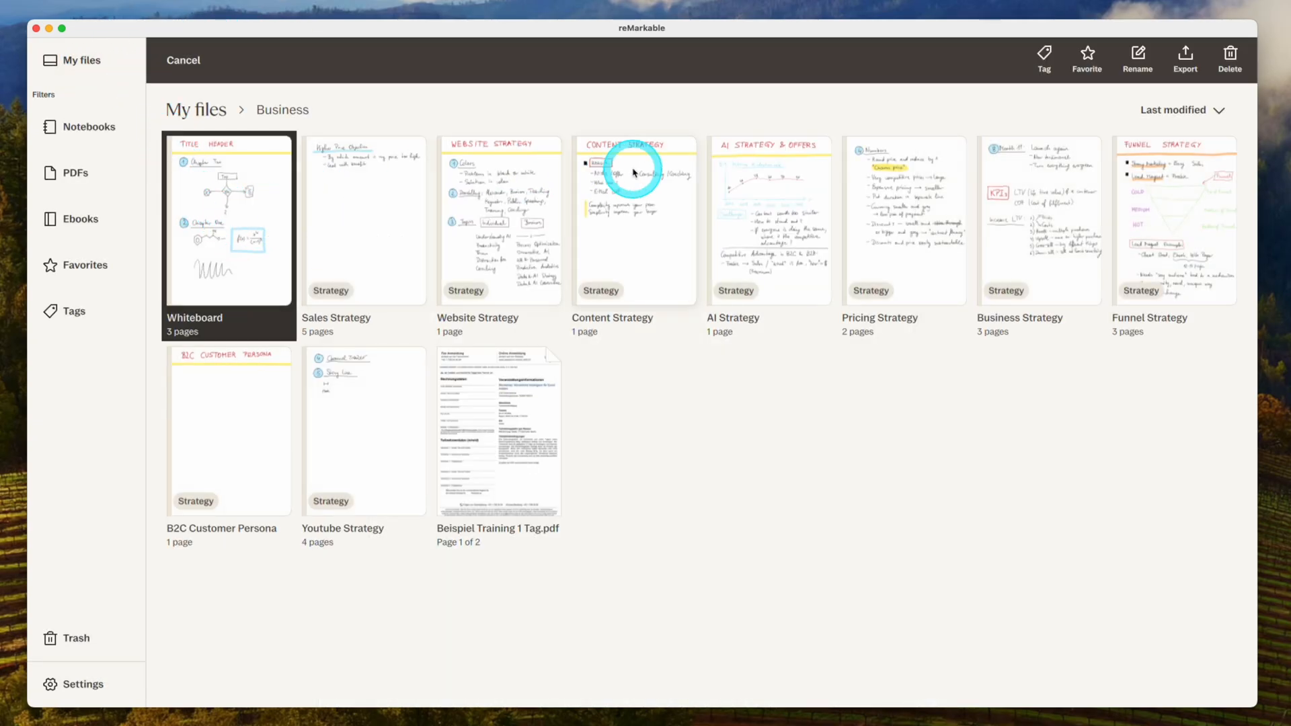
left_click(1184, 59)
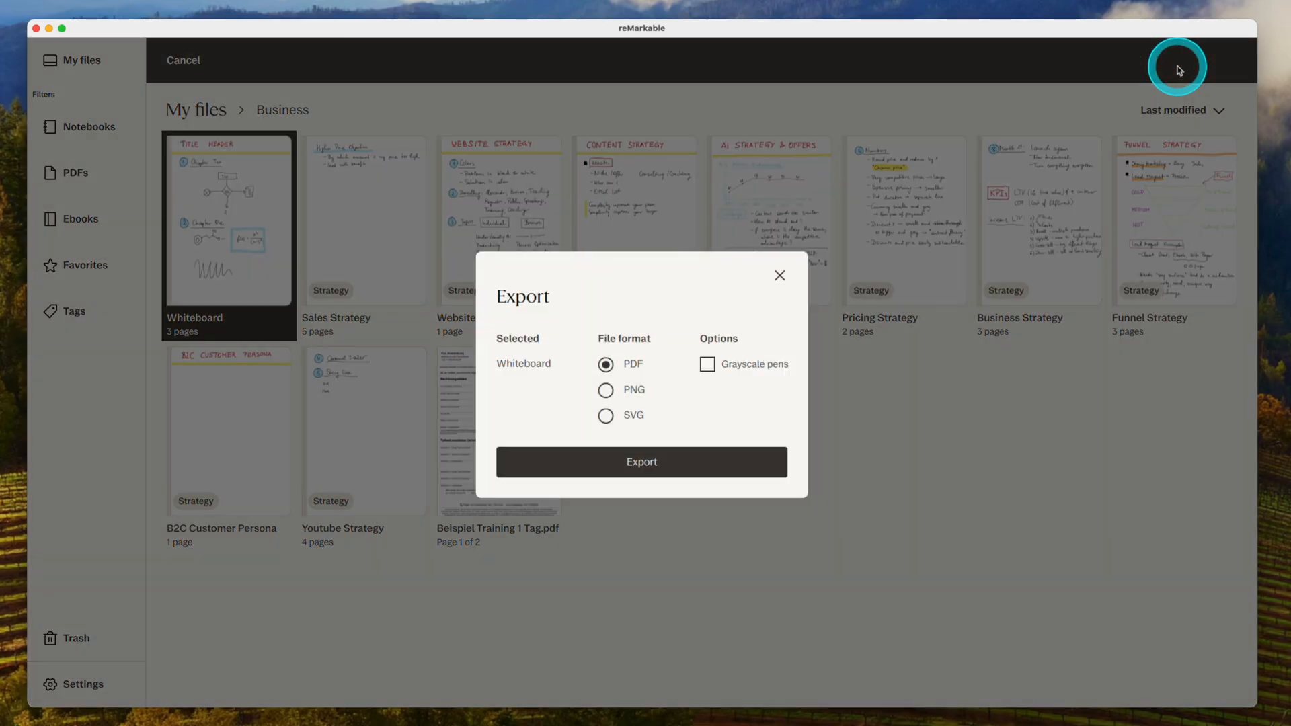
left_click(642, 461)
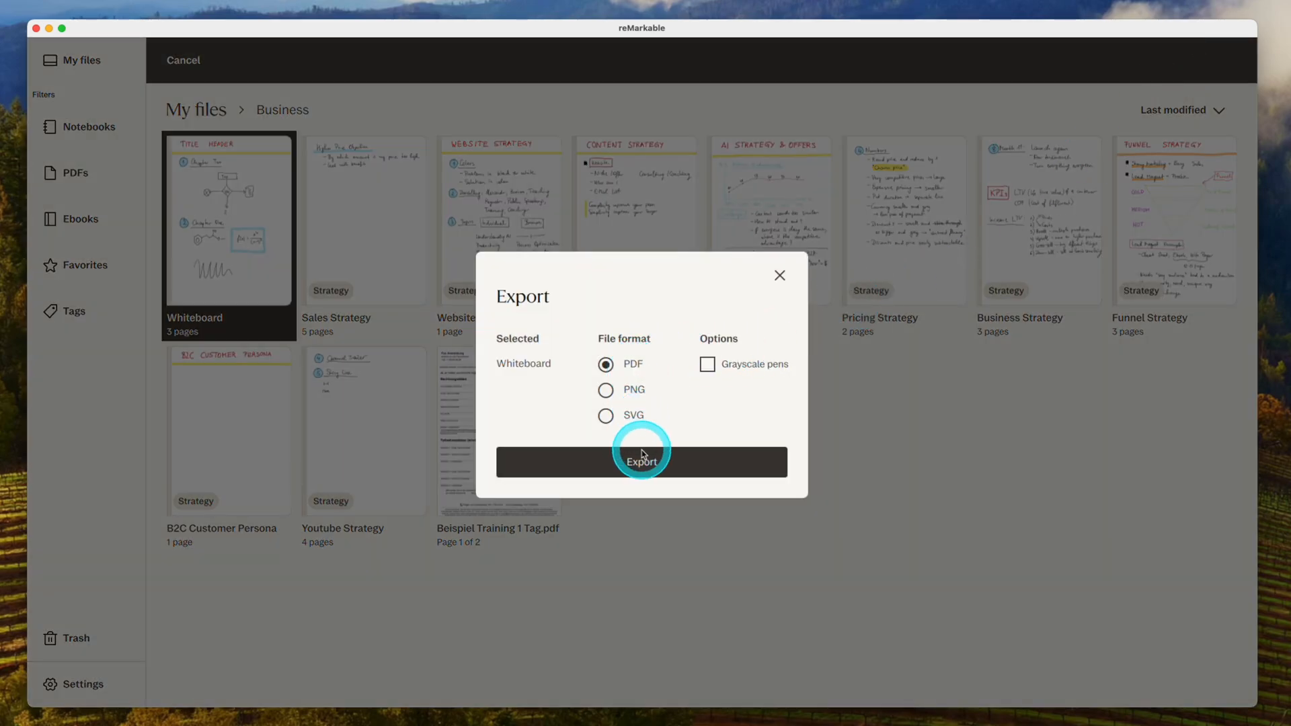
left_click(640, 461)
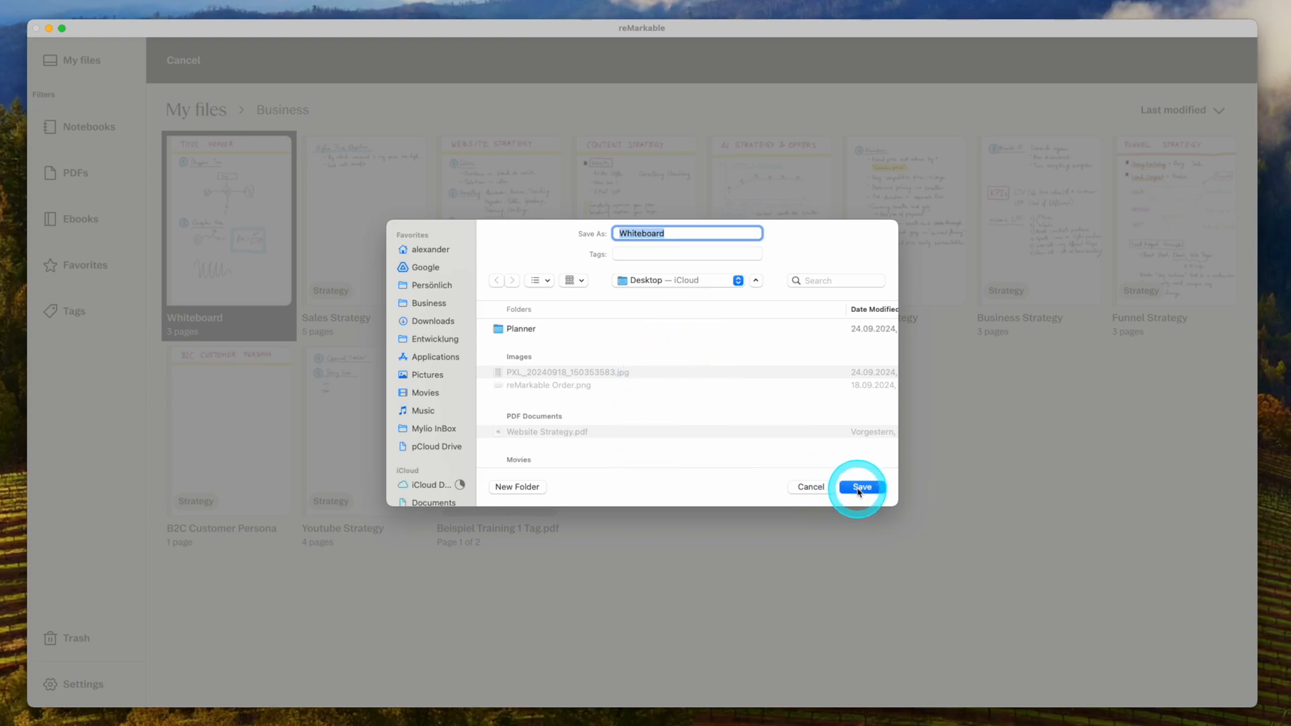
Step: Save the exported PDF to the Desktop under the name Demo Notes
type("Demo")
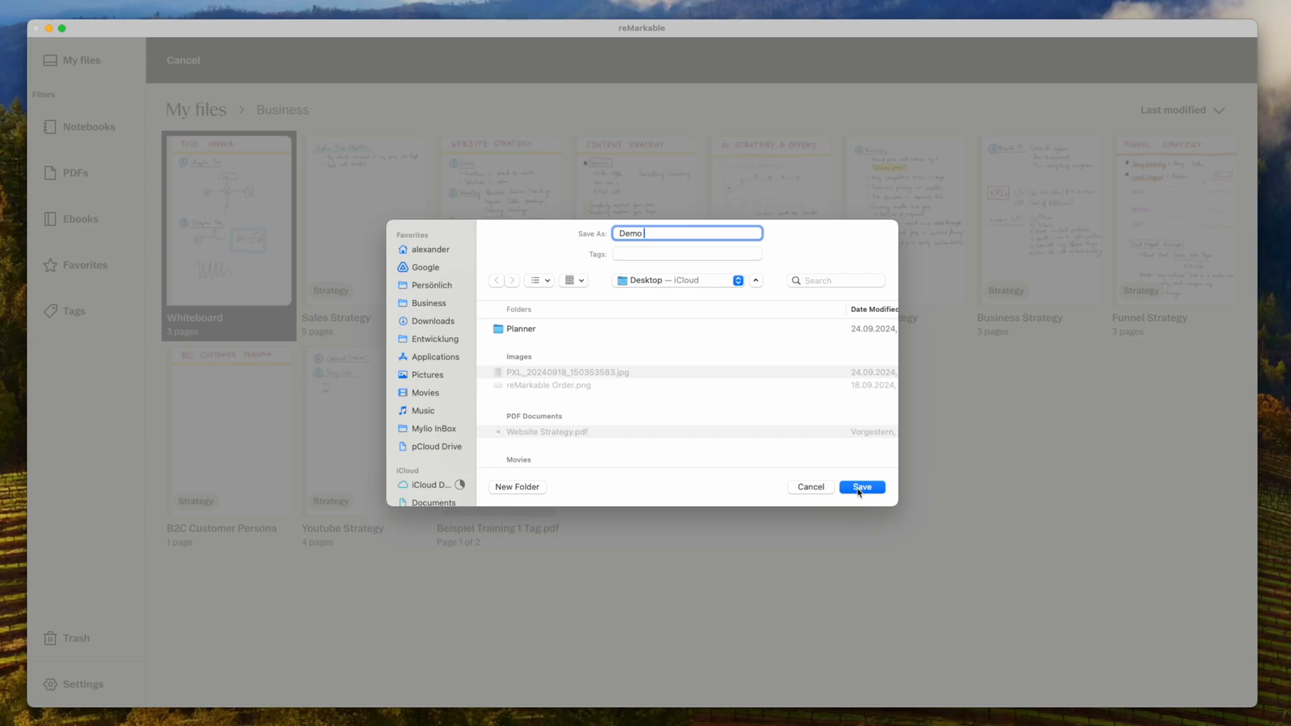
type("Notes")
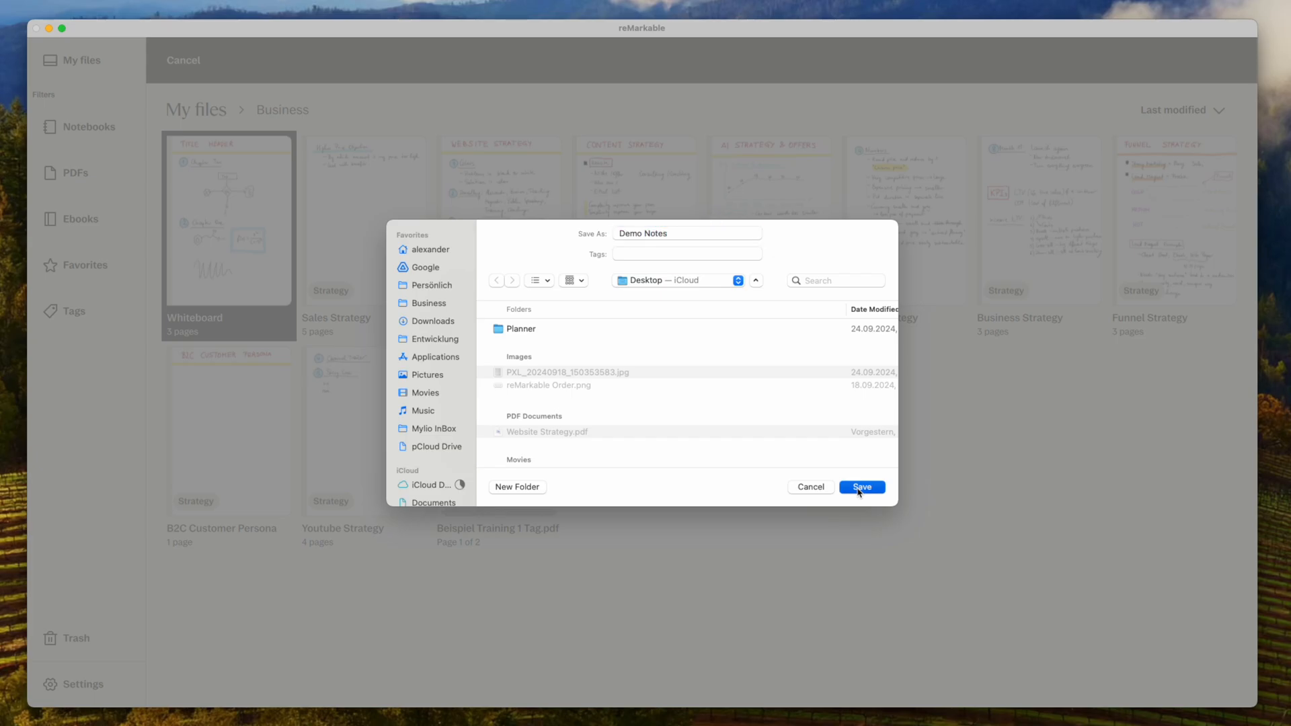
left_click(862, 487)
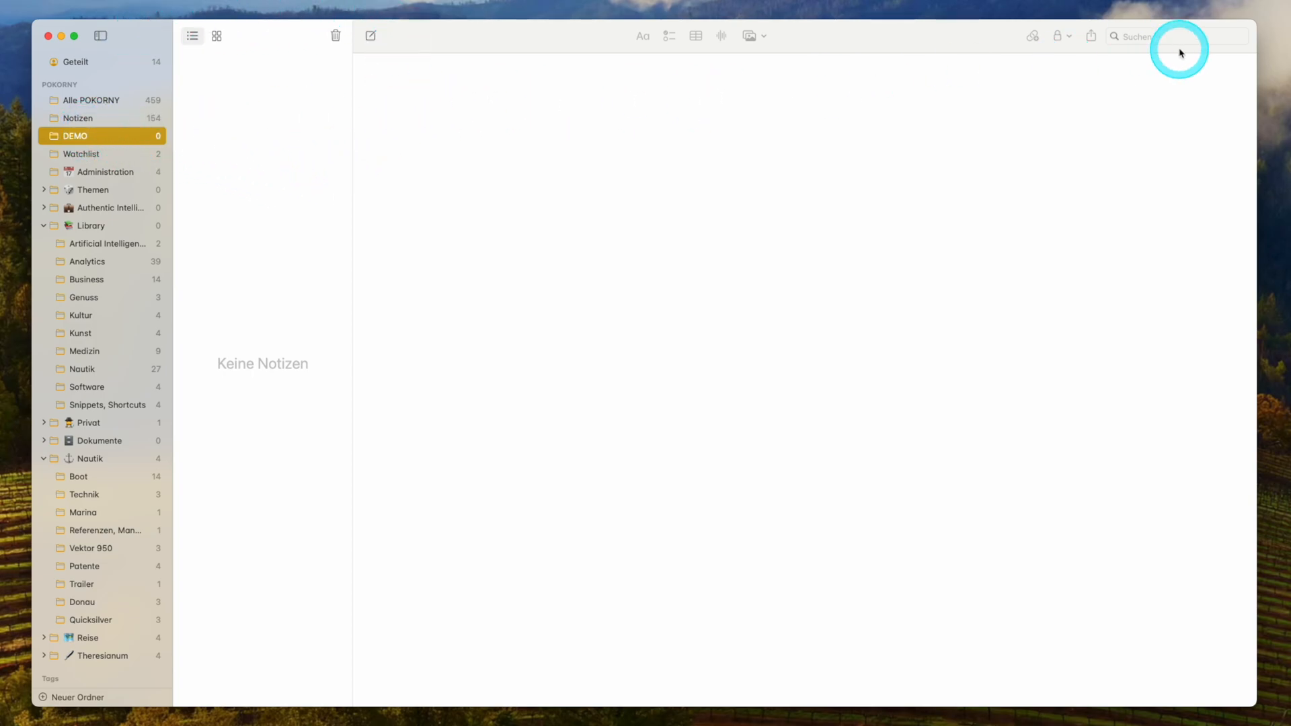
mouse_move(416, 47)
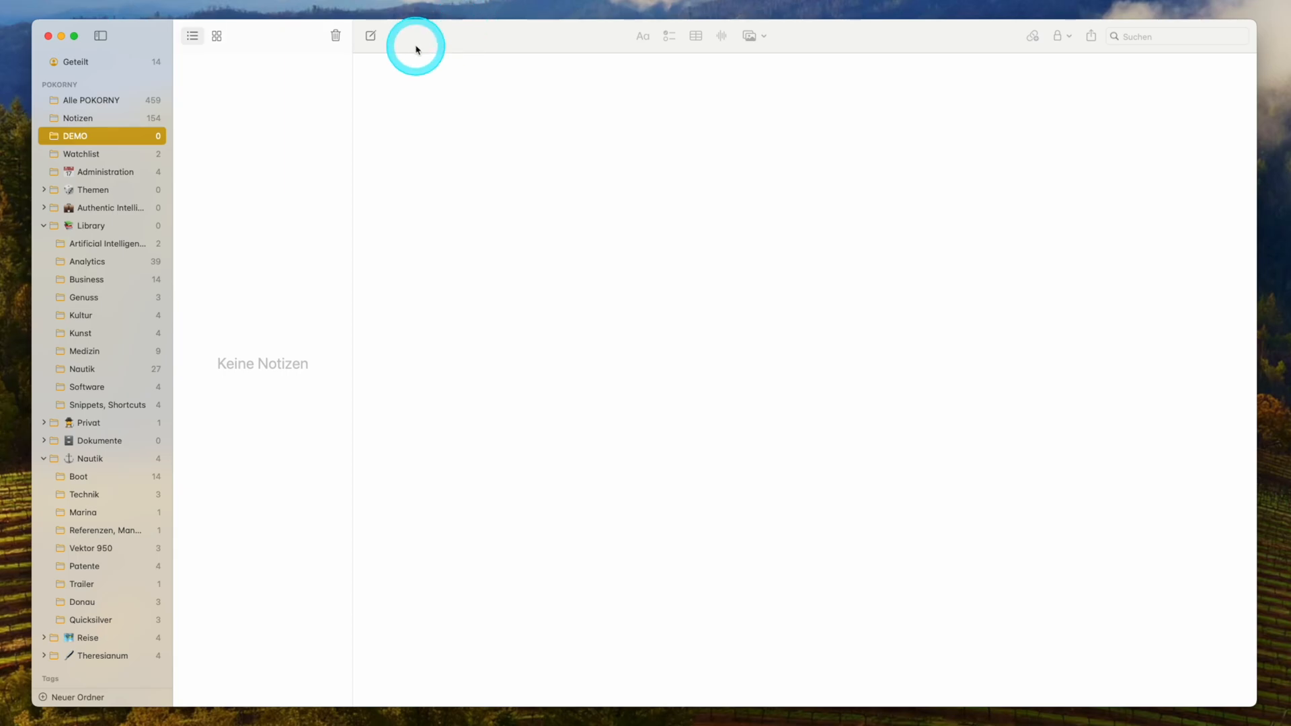
Step: Create a new note in DEMO with the Demo Notes PDF attached and its page thumbnails shown
left_click(370, 35)
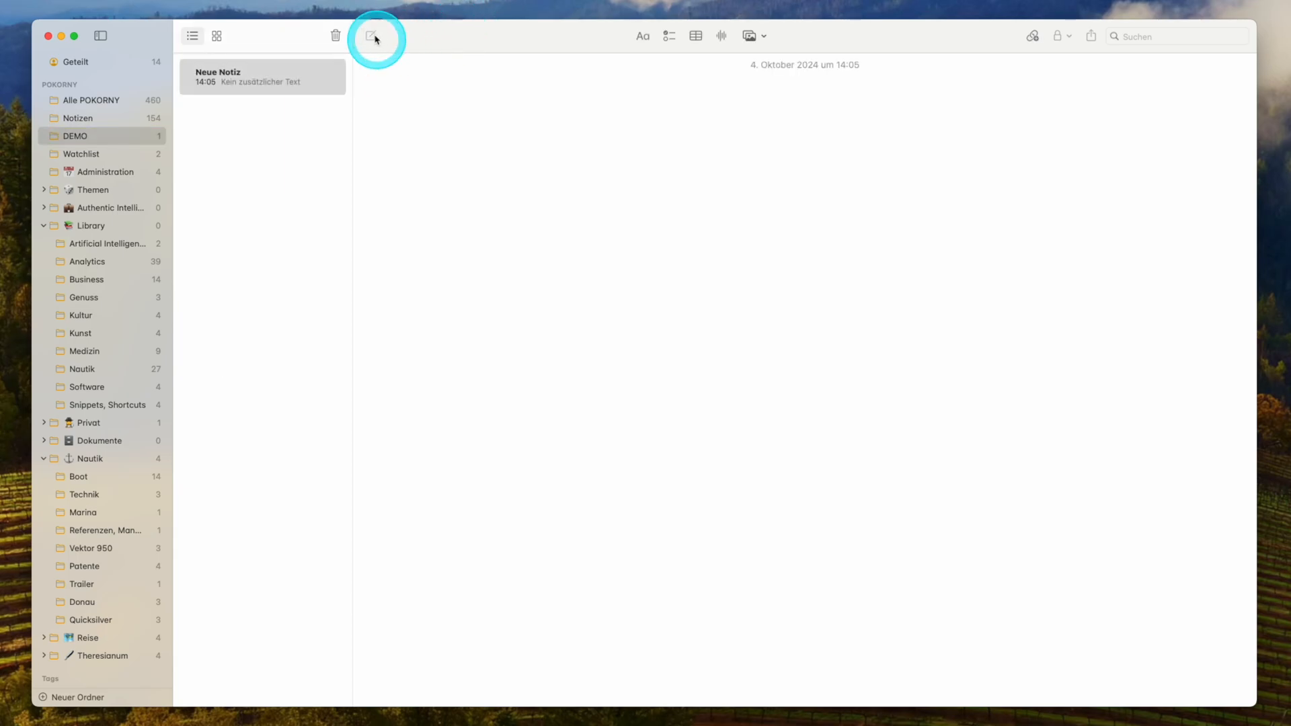
left_click(374, 35)
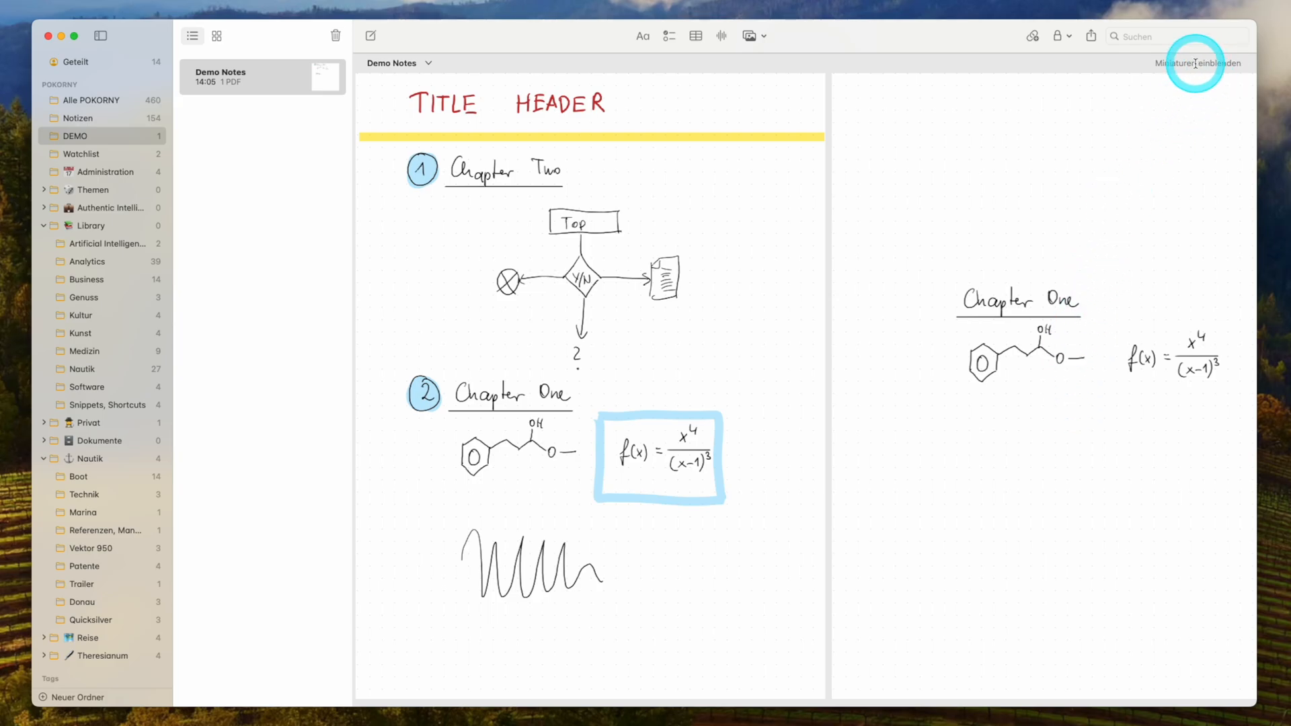
left_click(1197, 63)
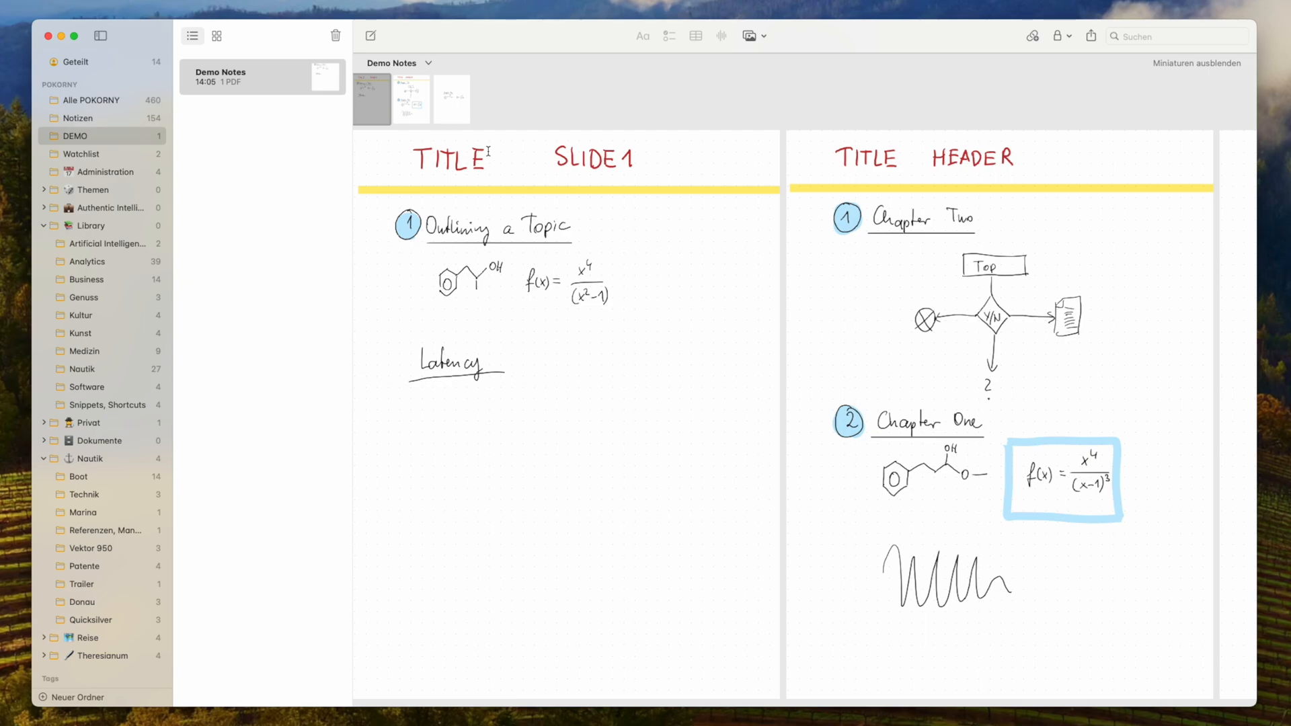
Step: Search all notes for the word 'slide'
left_click(519, 195)
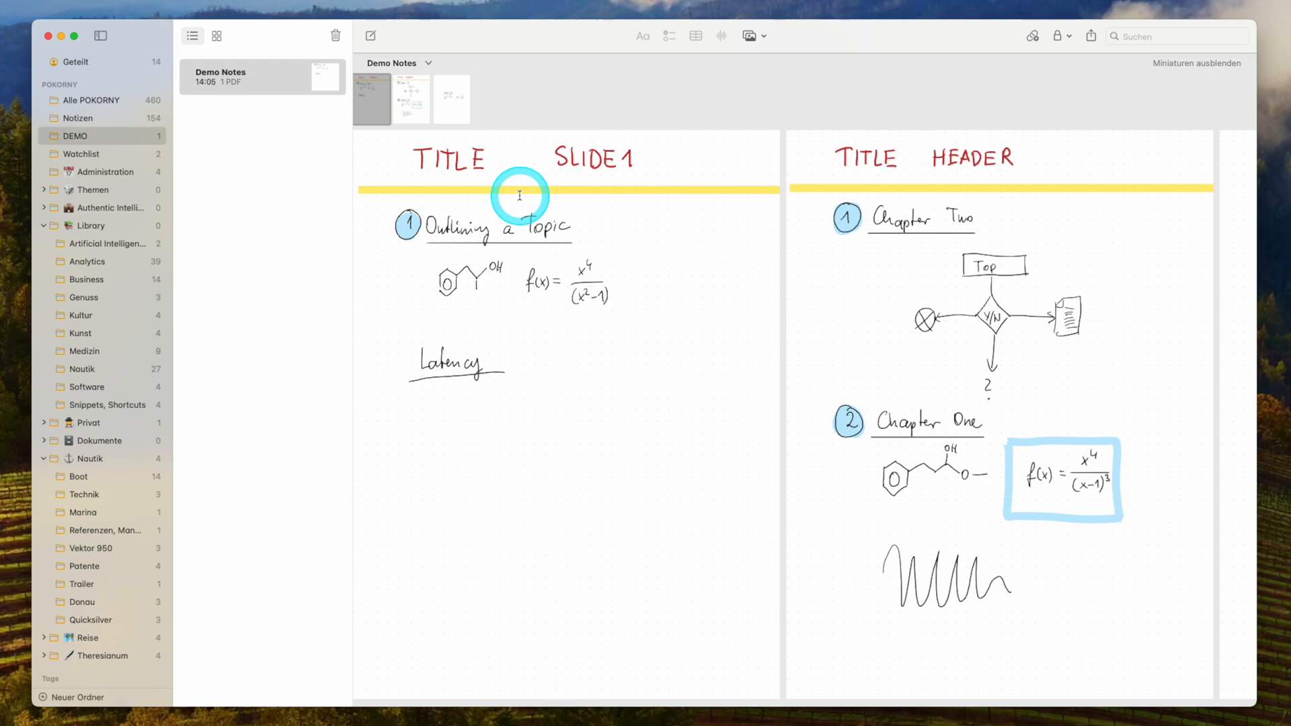
mouse_move(228, 171)
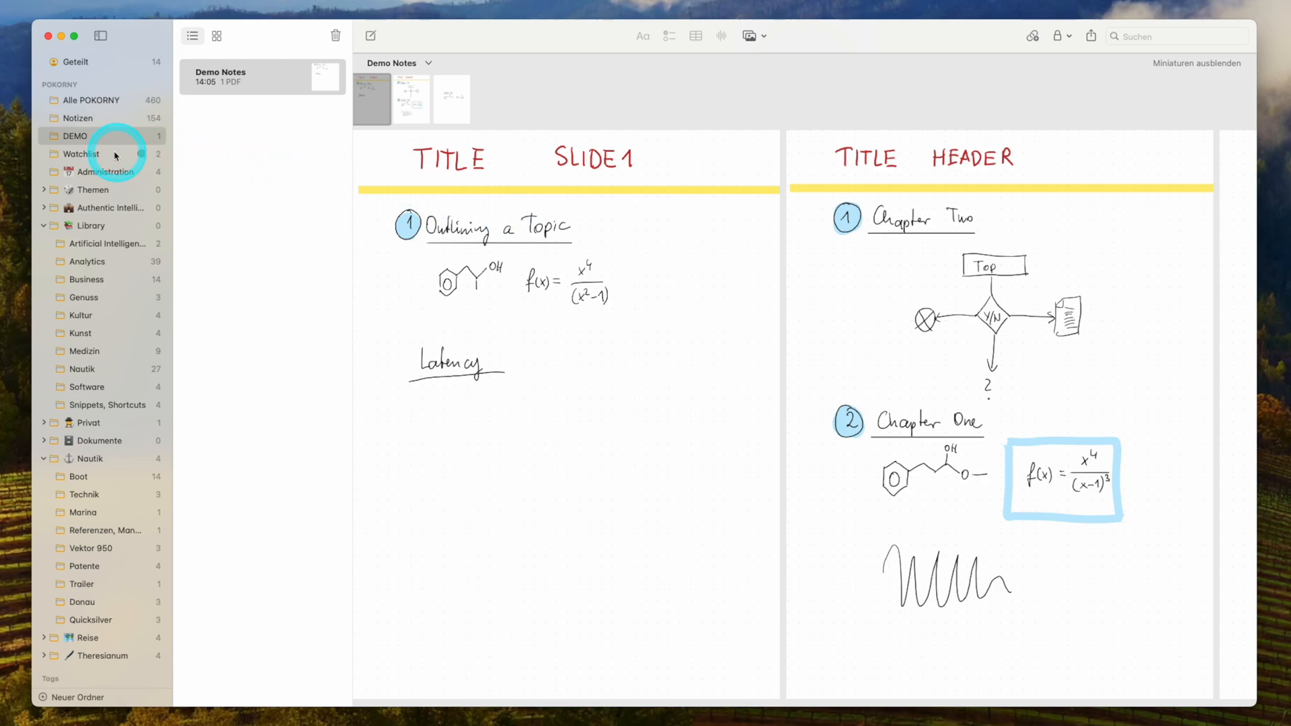
left_click(1178, 35)
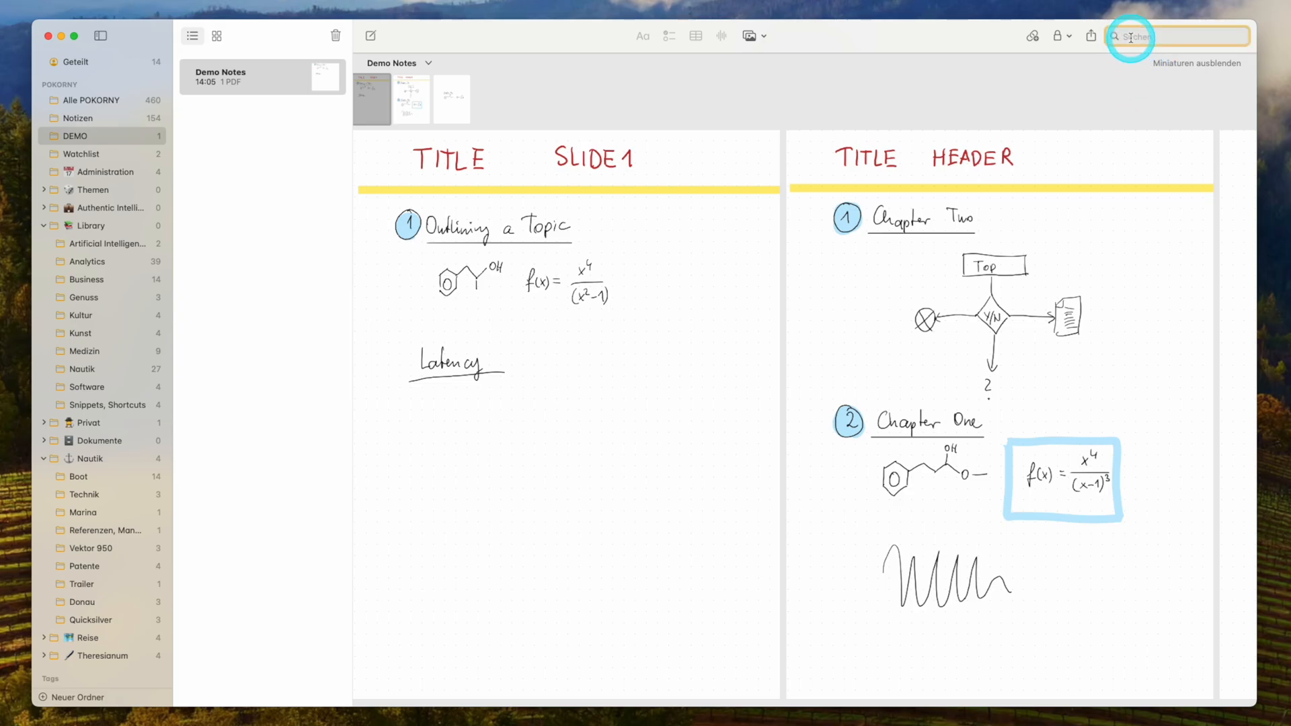
left_click(1137, 35)
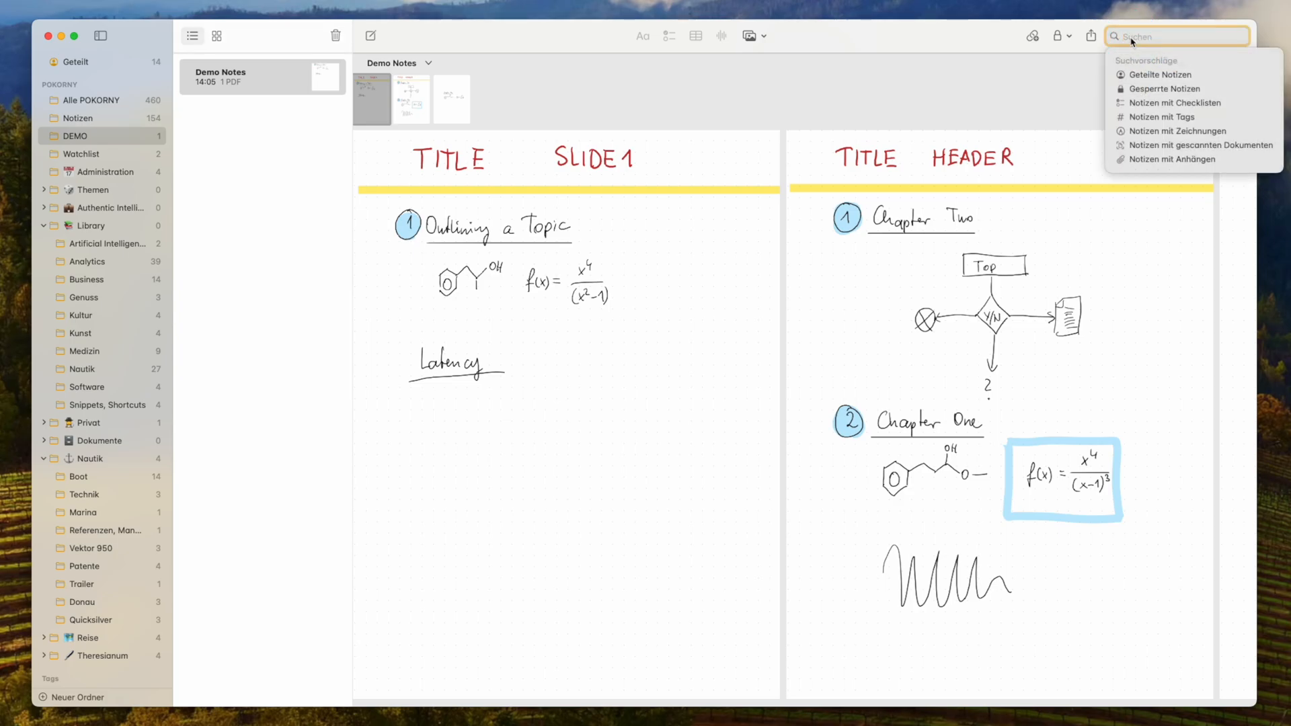
type("slide 1")
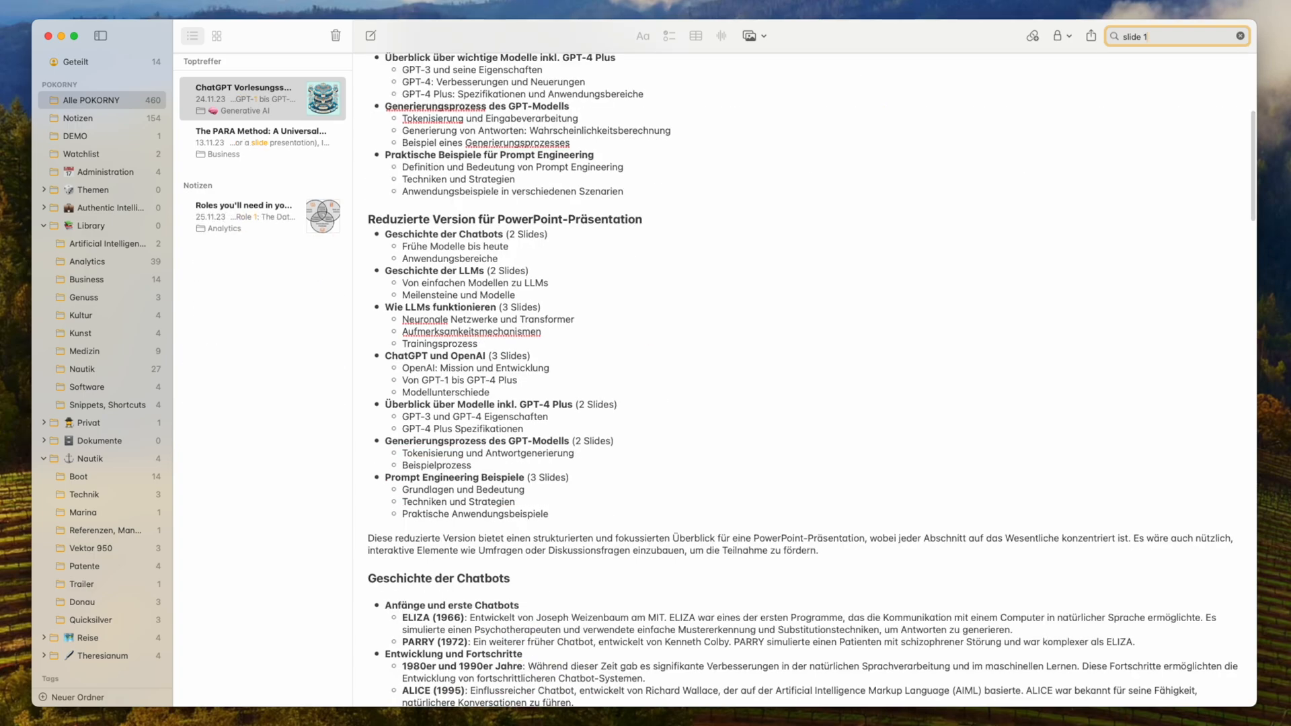
Step: Review the Data Science team roles, ChatGPT Vorlesungsskript and PARA Method hits, then return to the DEMO folder
left_click(263, 215)
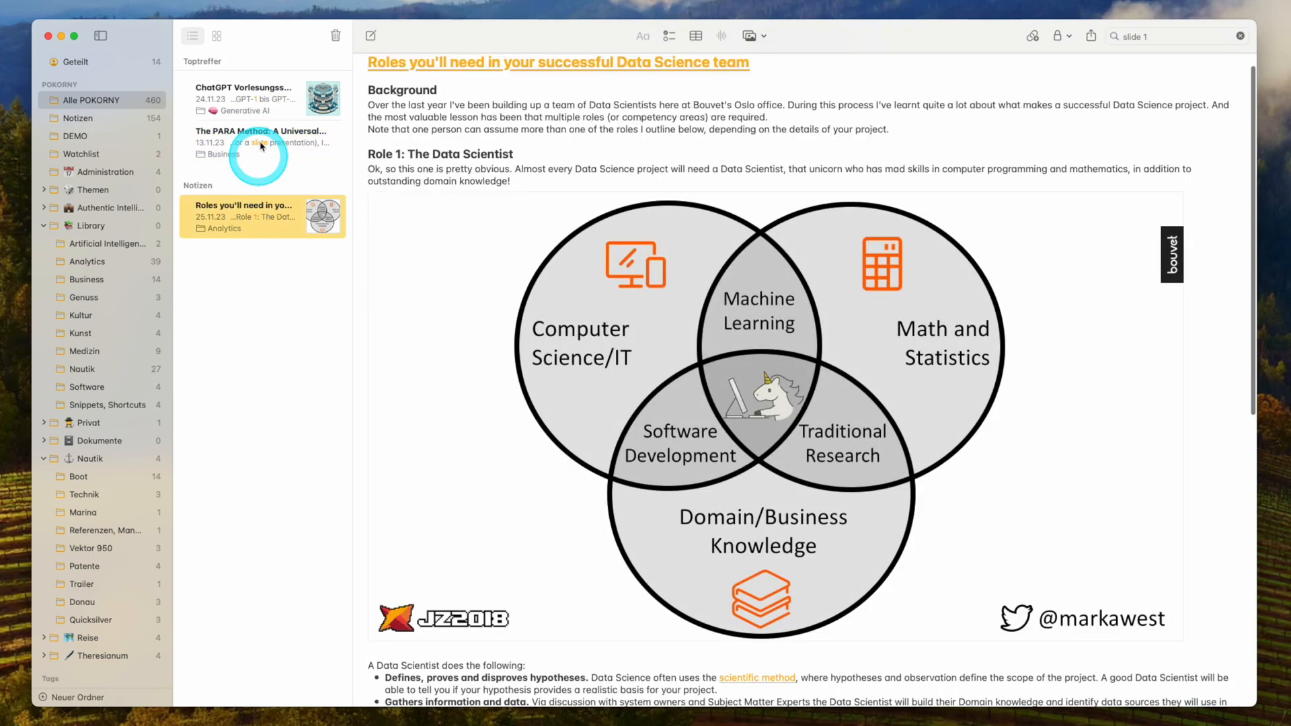
left_click(262, 98)
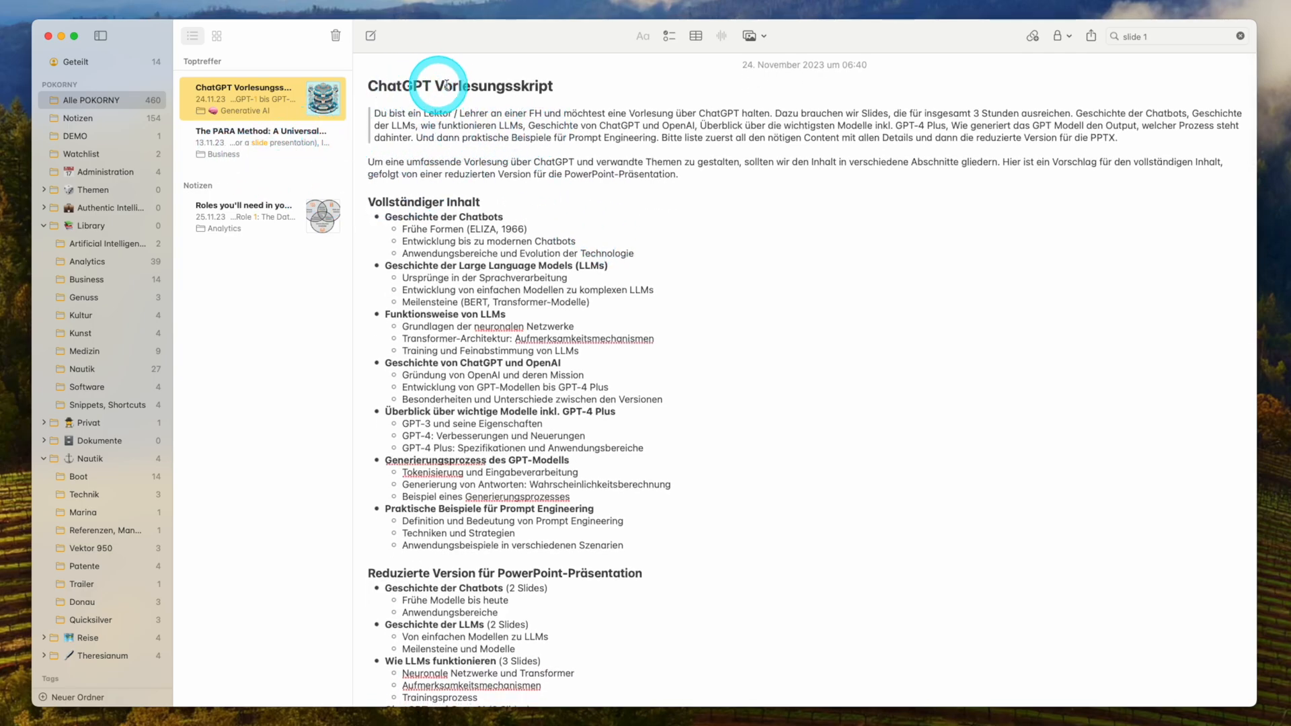
mouse_move(254, 149)
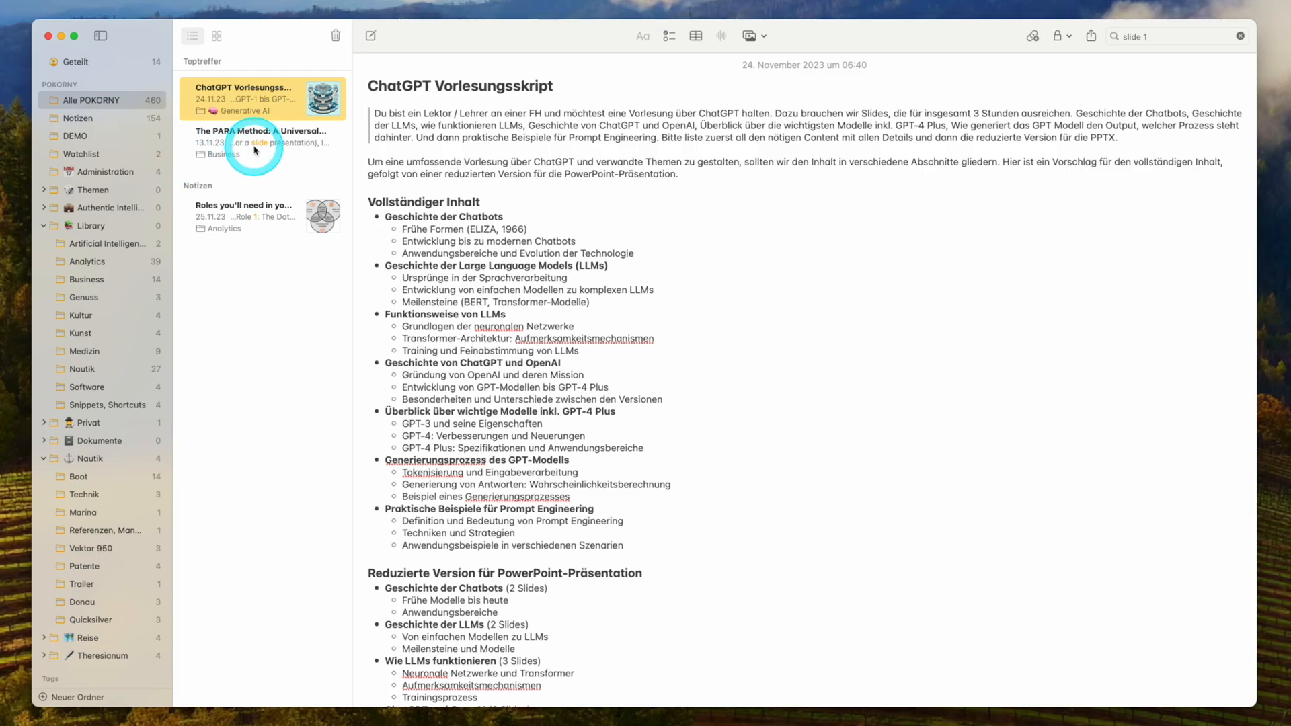
left_click(255, 141)
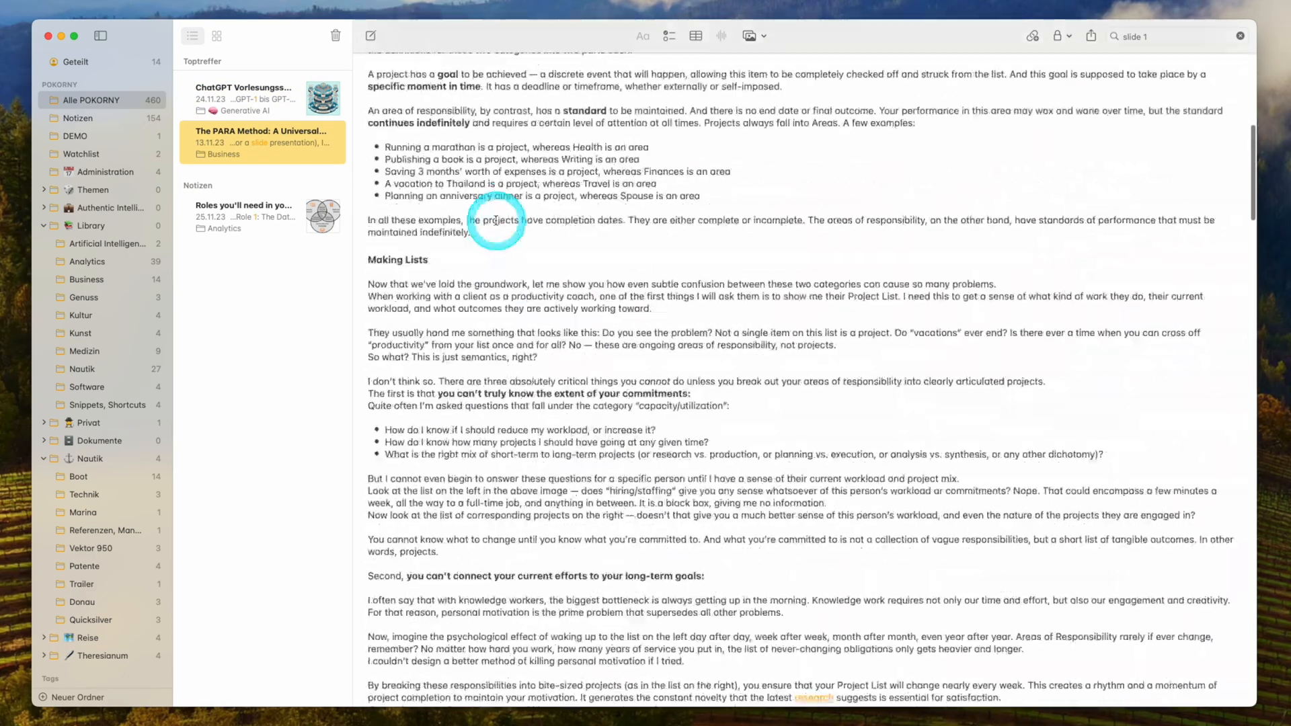
left_click(244, 216)
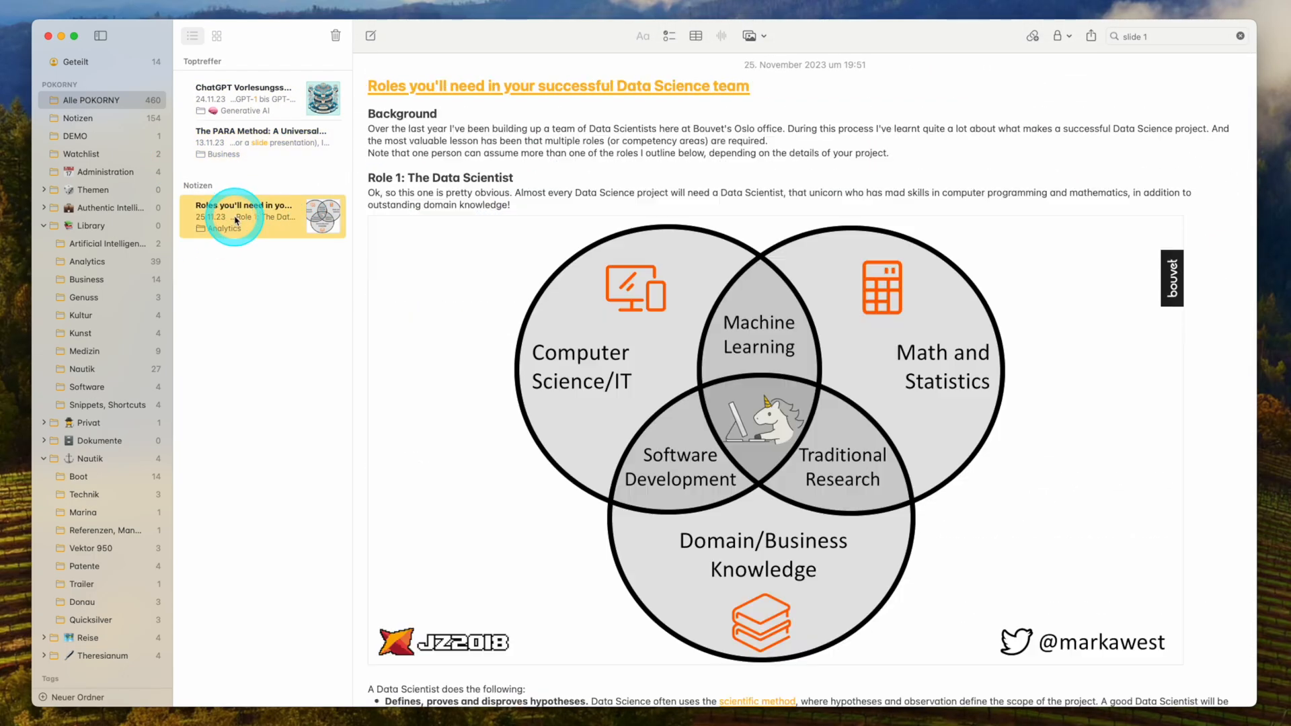
scroll("down", 3)
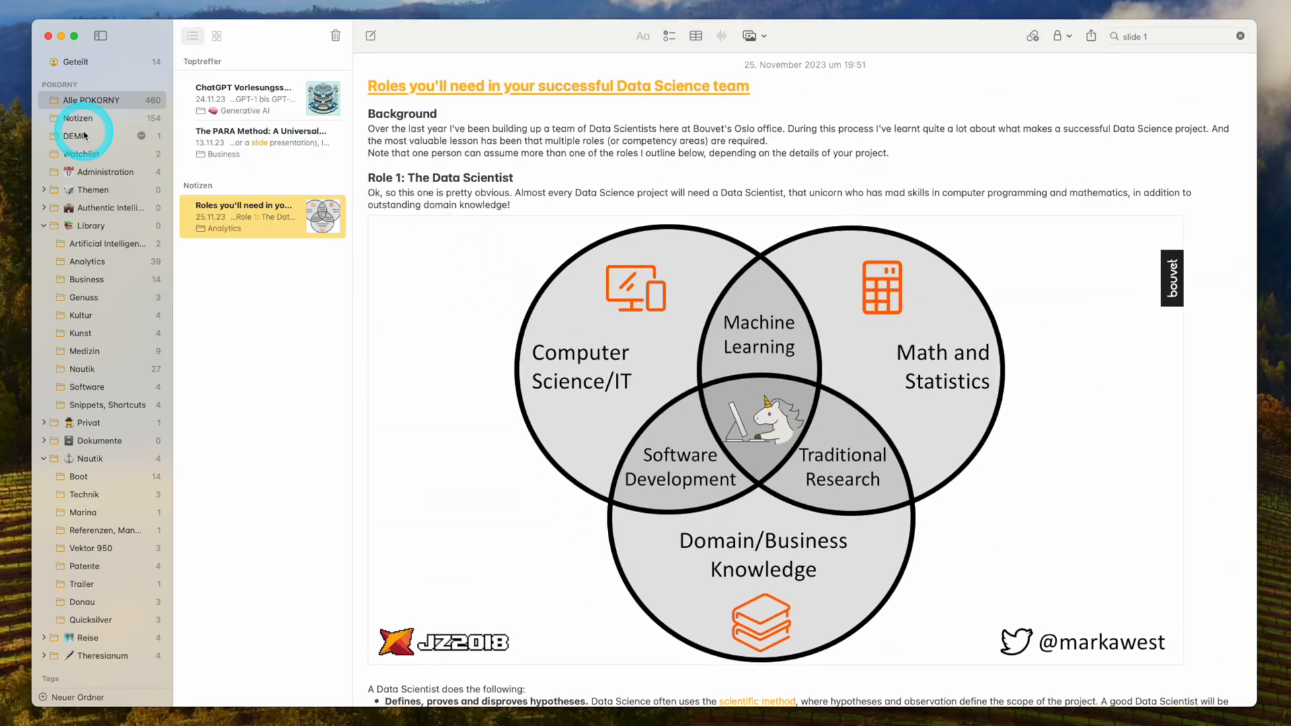
left_click(76, 136)
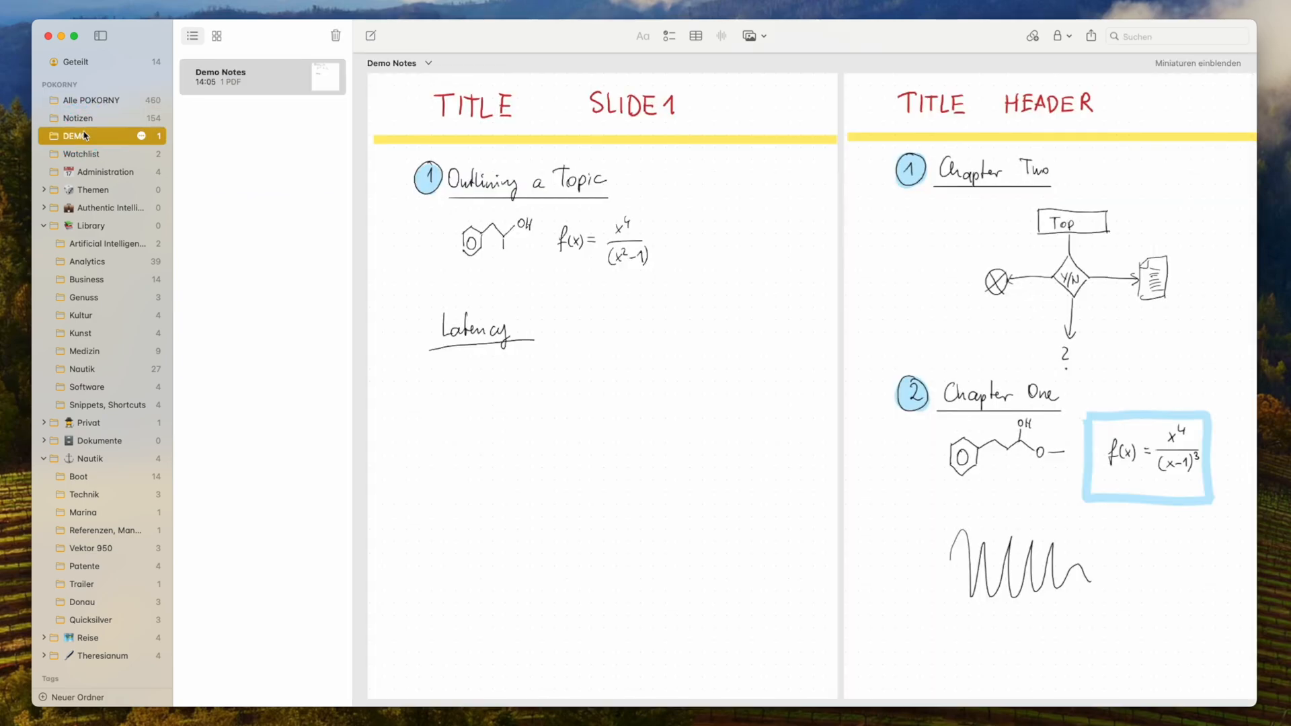
Step: Show all notes with DEMO Notes heading the list and begin a new search
left_click(93, 99)
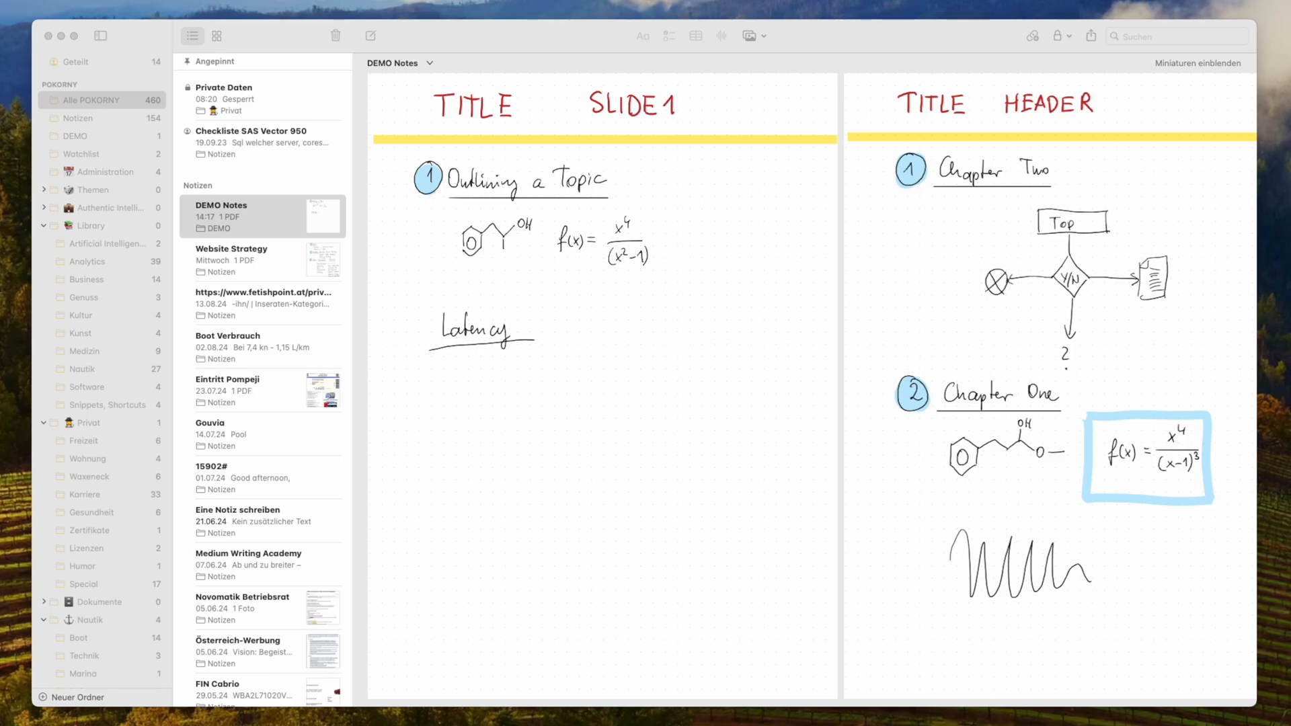
left_click(727, 372)
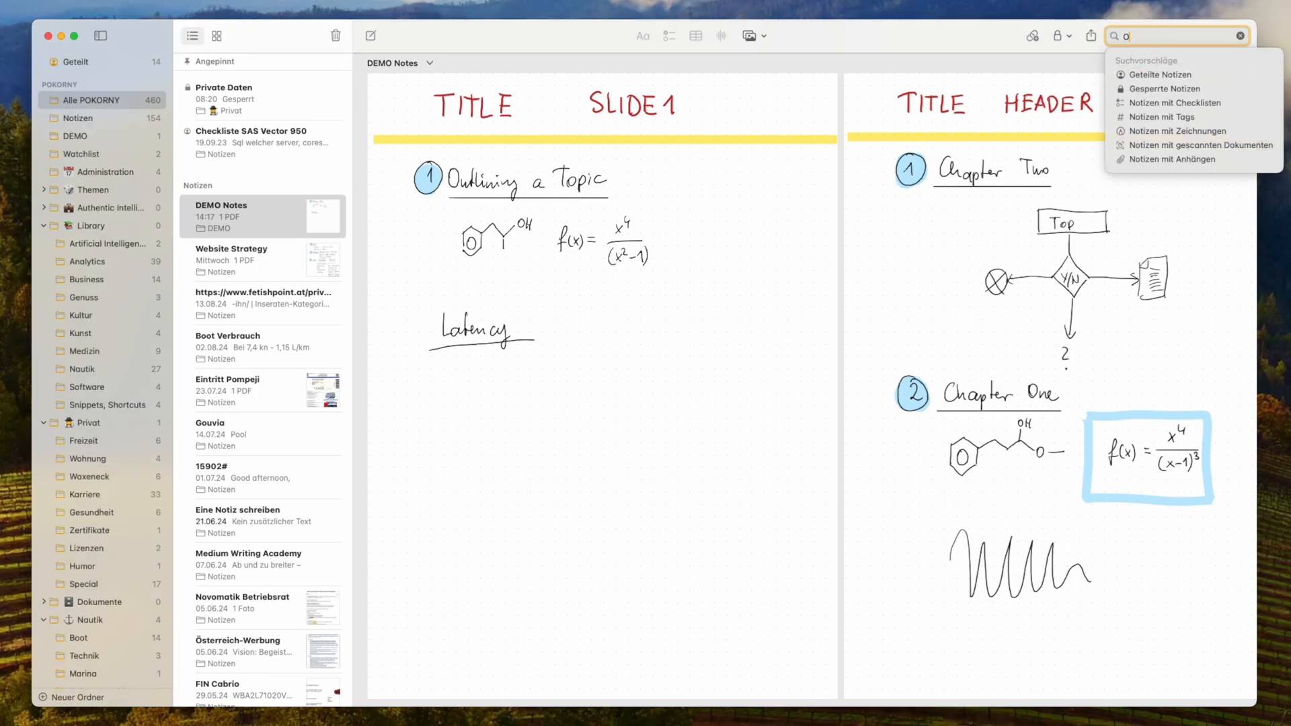
Step: Search for the handwritten word 'Outlining', find DEMO Notes and its PDF, then clear the search
type("Outlining")
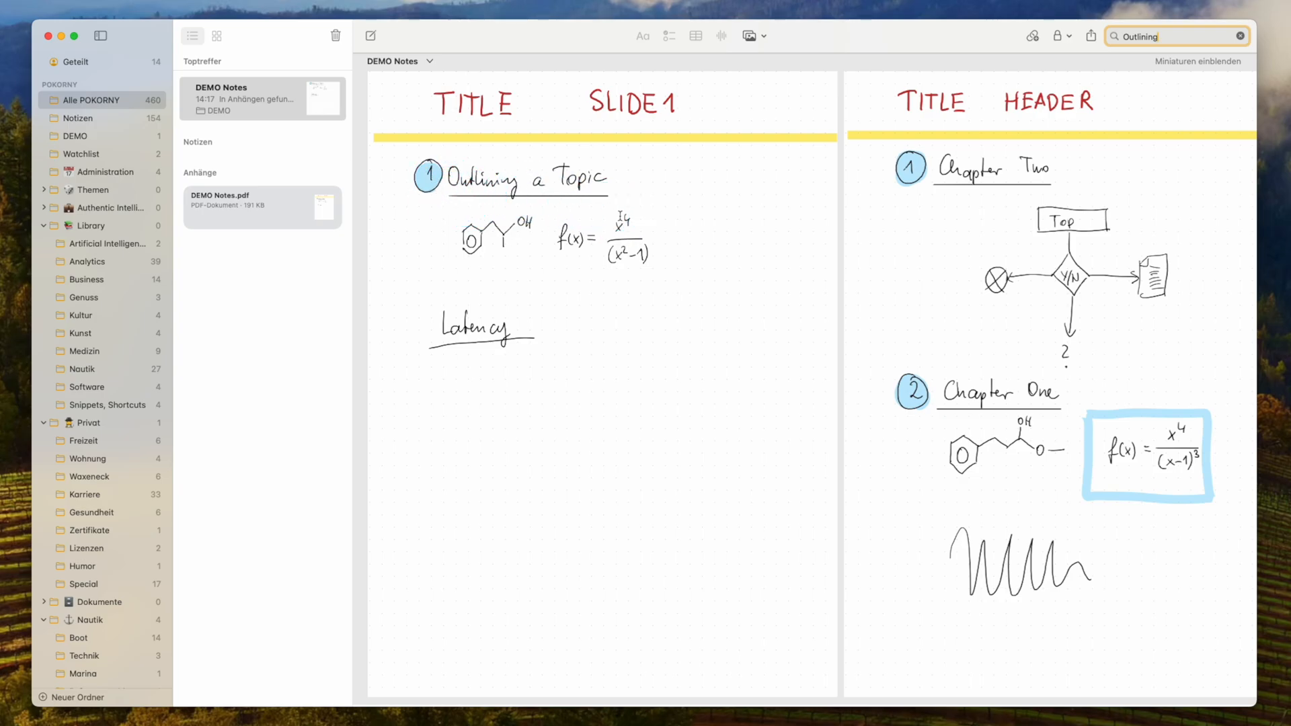
left_click(577, 264)
type("T")
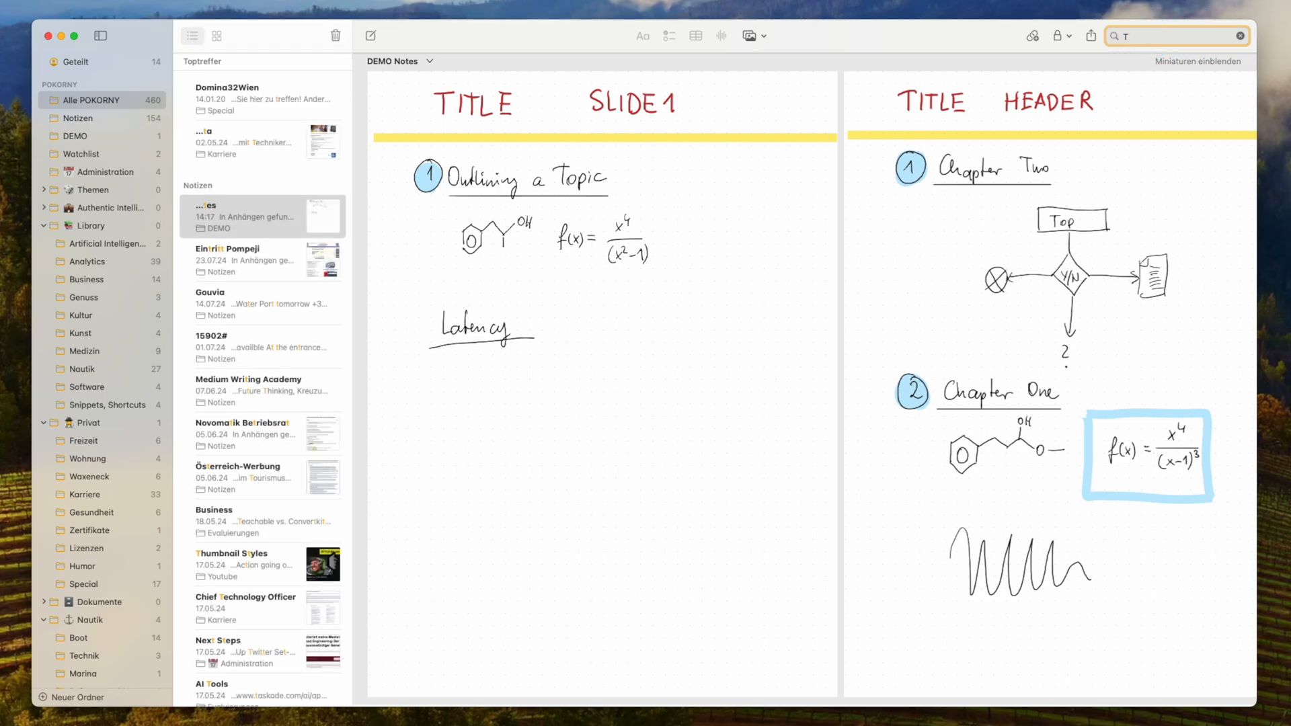
type("wo")
type("Latency")
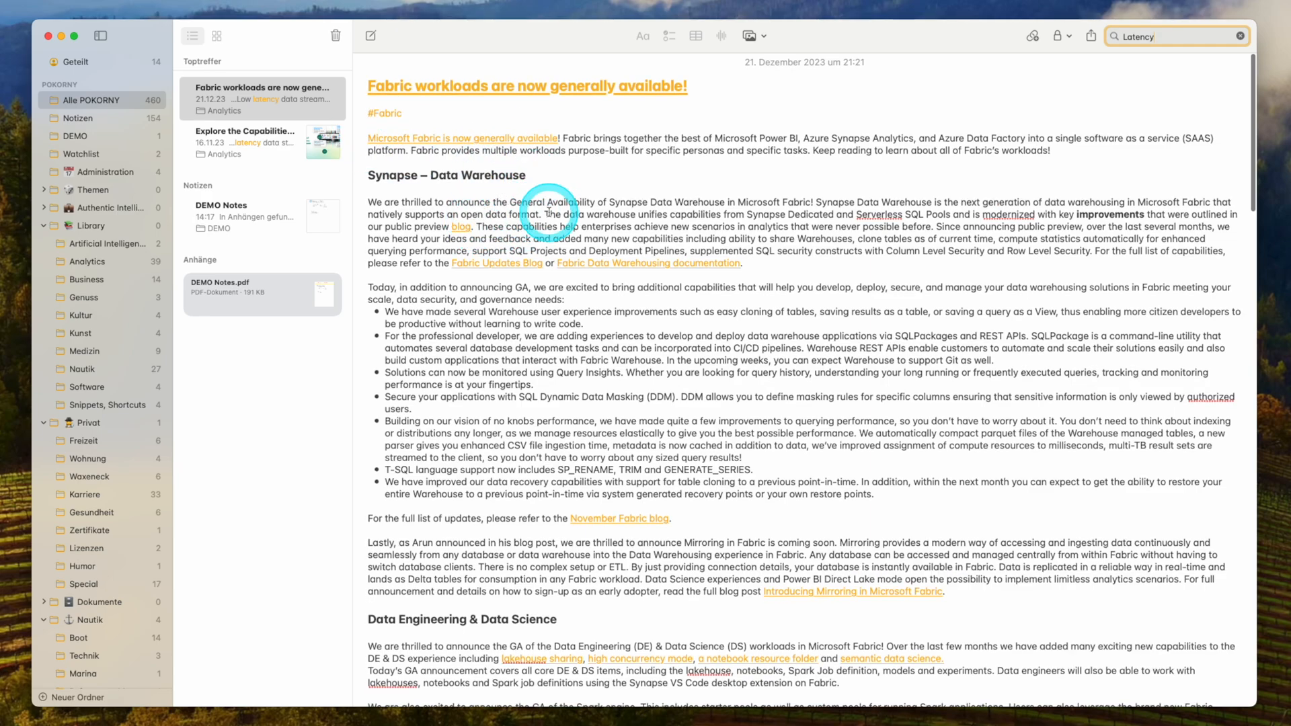
mouse_move(606, 368)
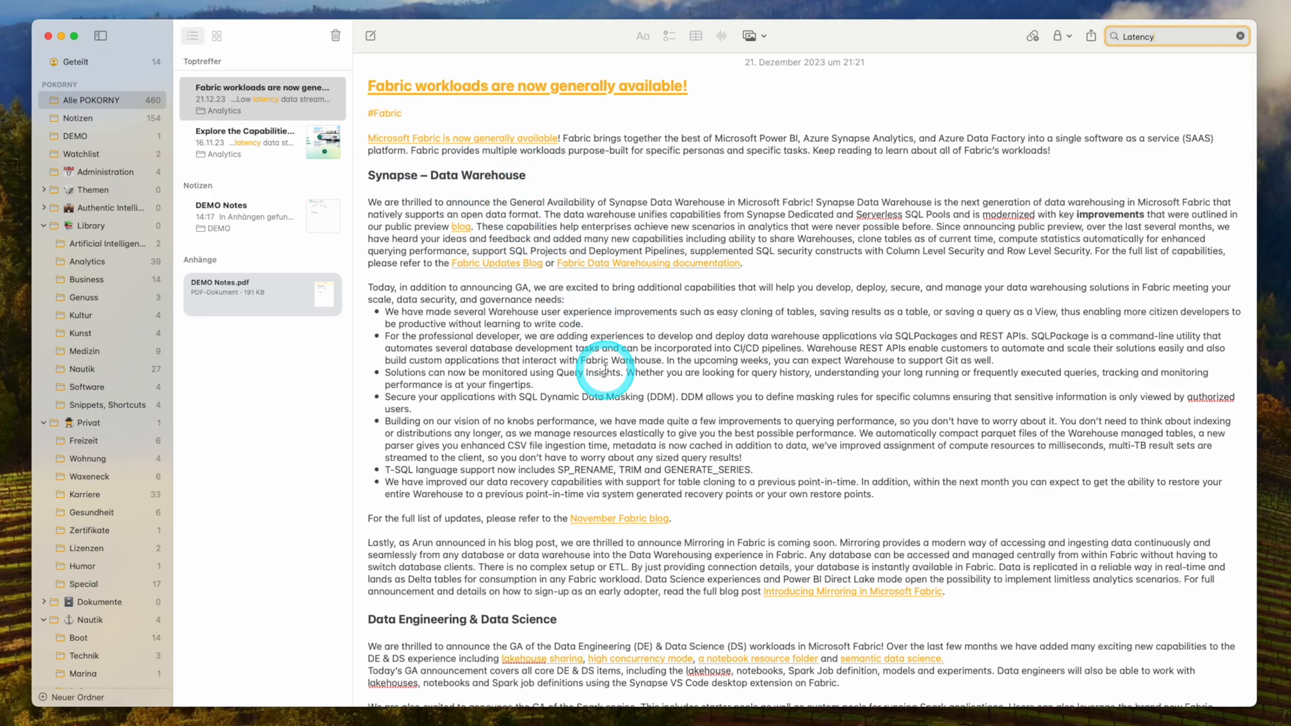
Step: From the 'Latency' results, browse Real-Time Analytics, then open DEMO Notes at the handwritten word Latency
left_click(245, 141)
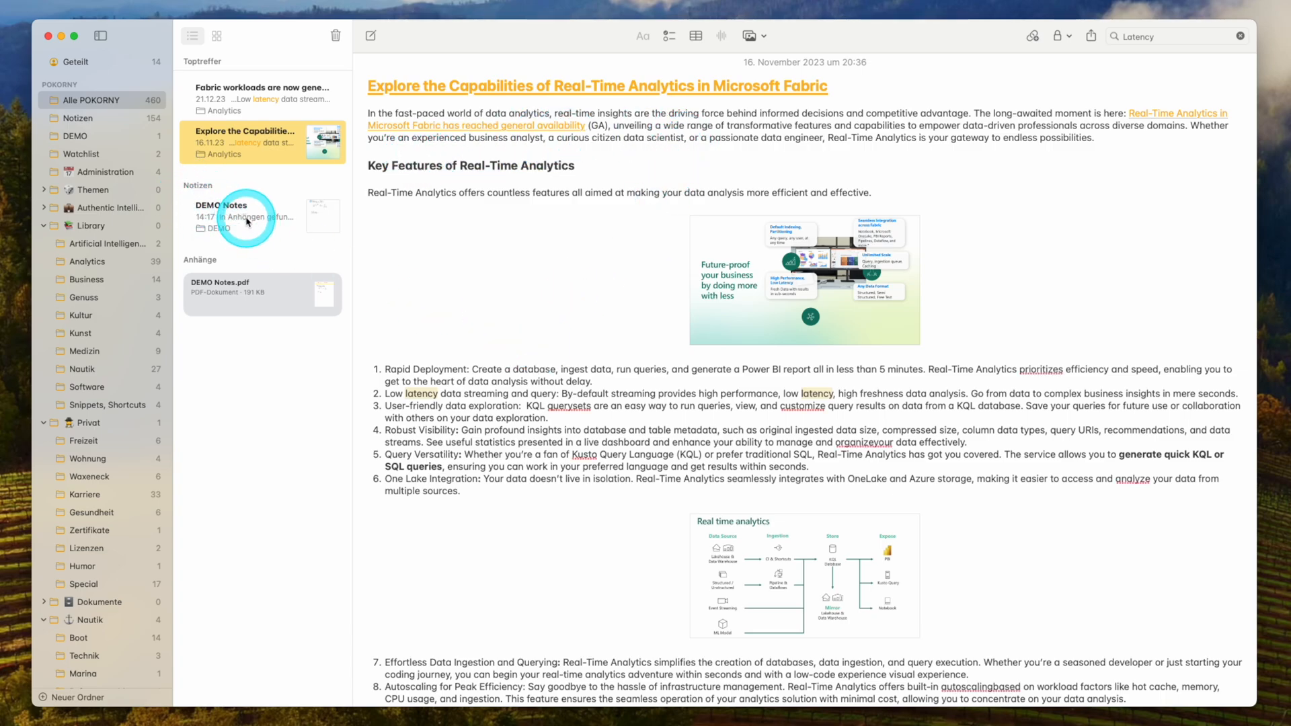
left_click(247, 217)
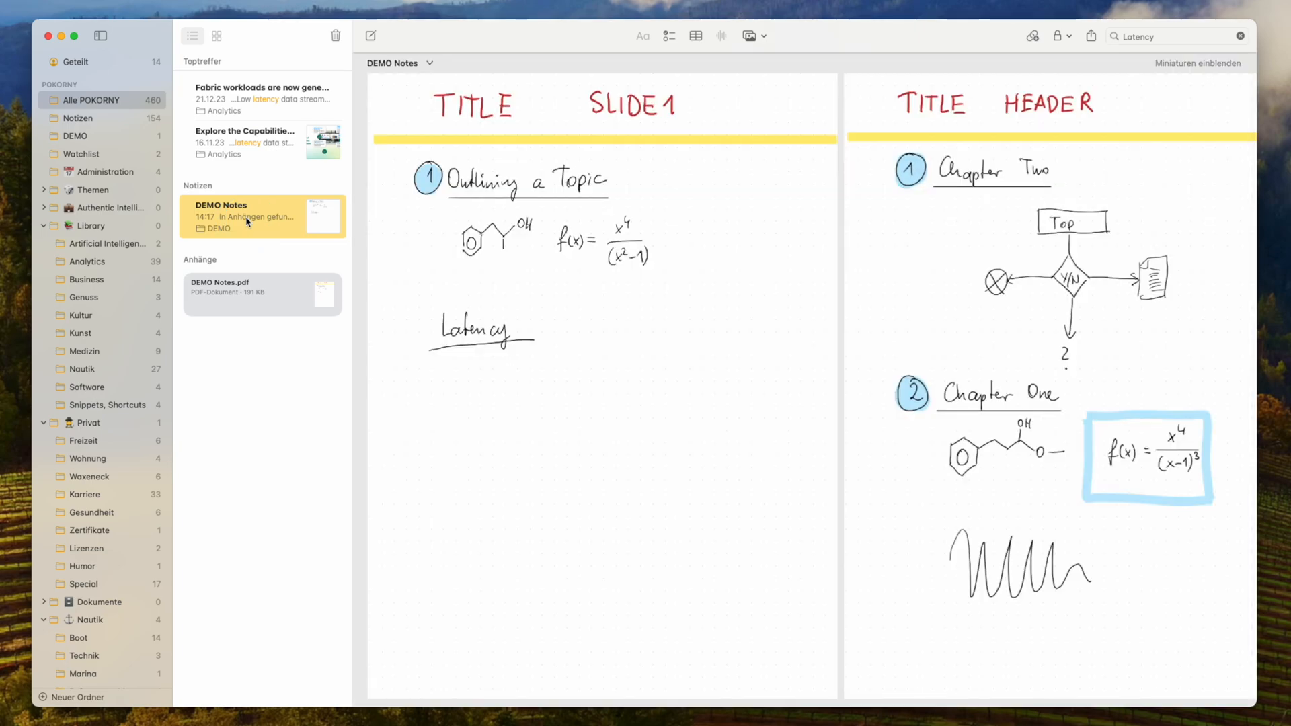
left_click(482, 321)
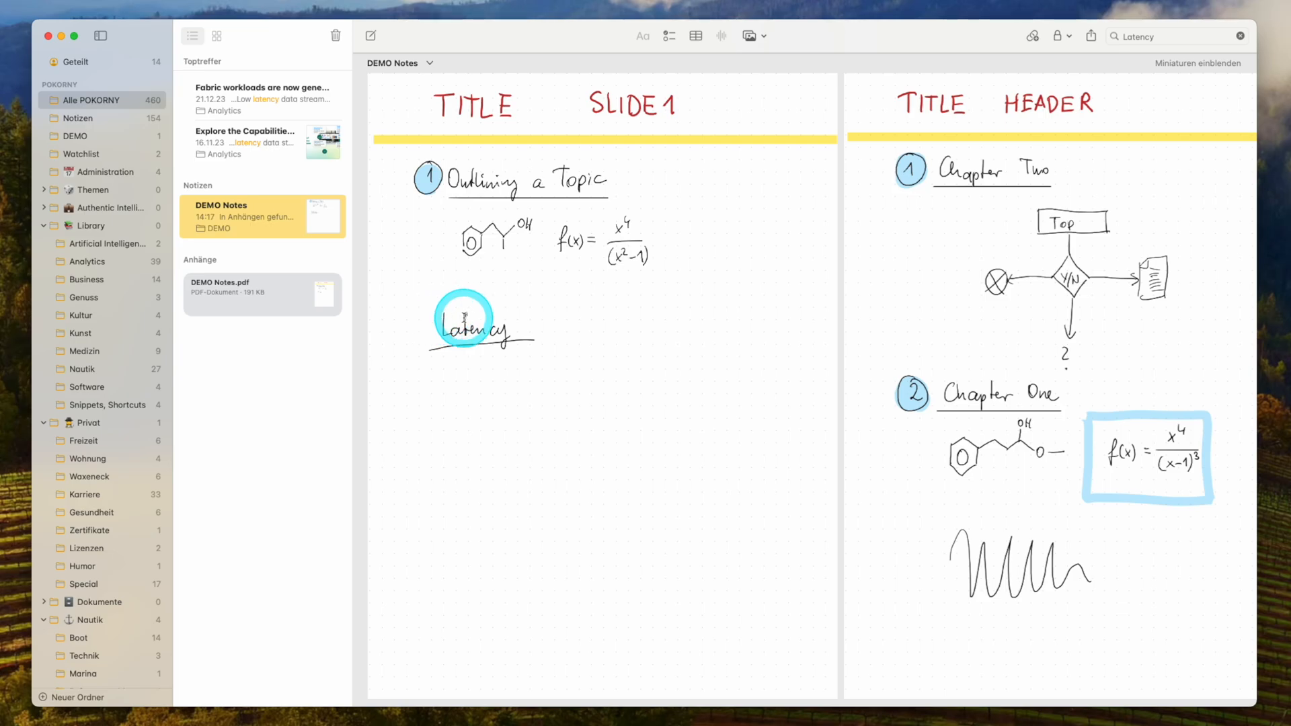